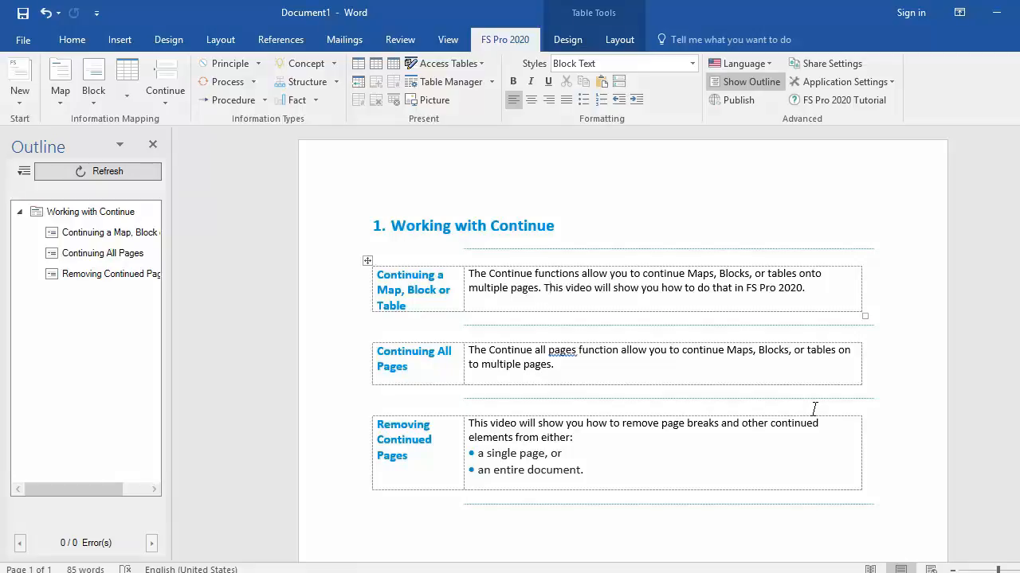
Launch the FS Pro Style Manager from the Styles dropdown, listing the IMI2015 set's styles.
{"action": "left_click", "coordinate": [691, 64]}
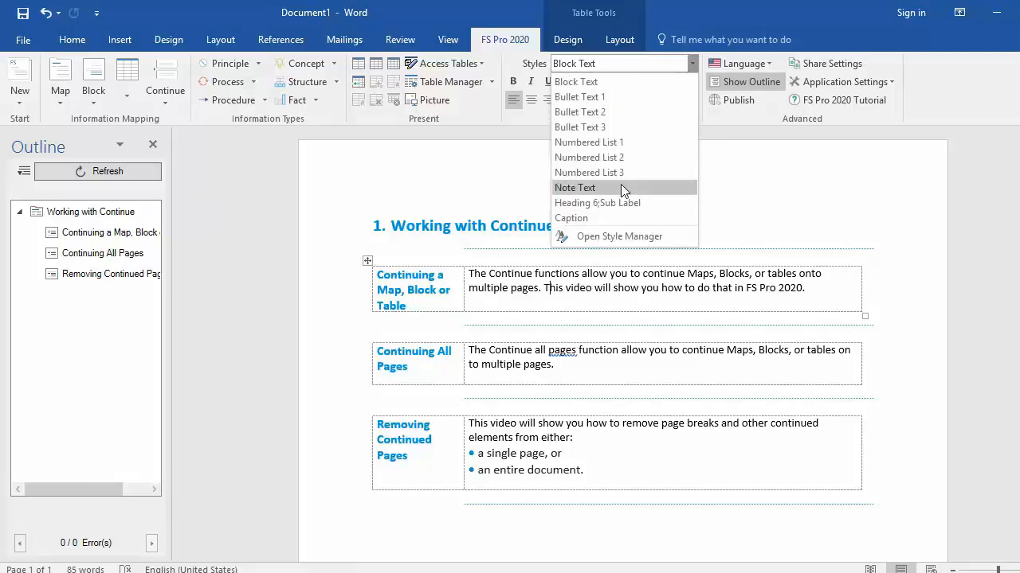
{"action": "left_click", "coordinate": [618, 236]}
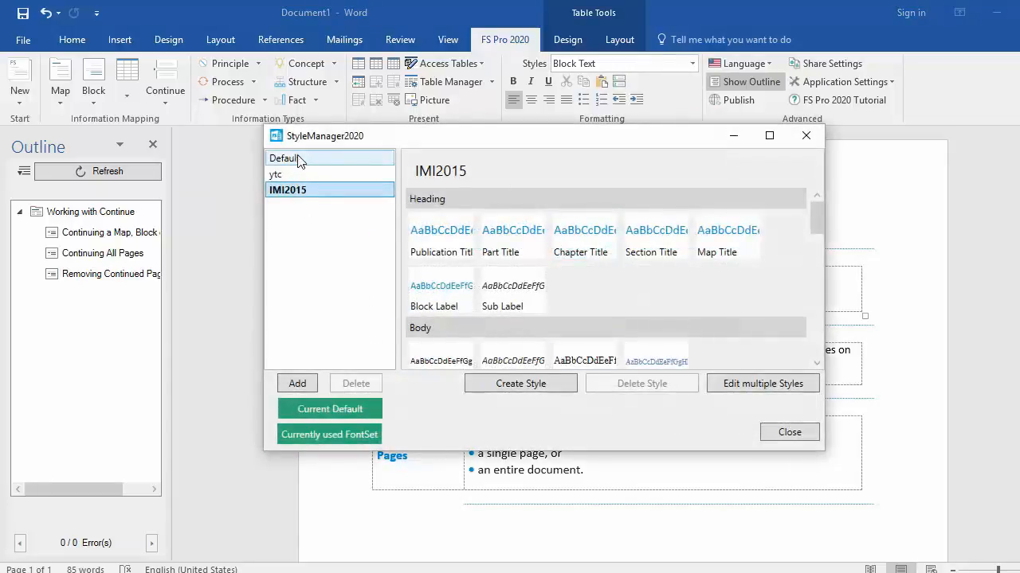
{"action": "left_click", "coordinate": [274, 174]}
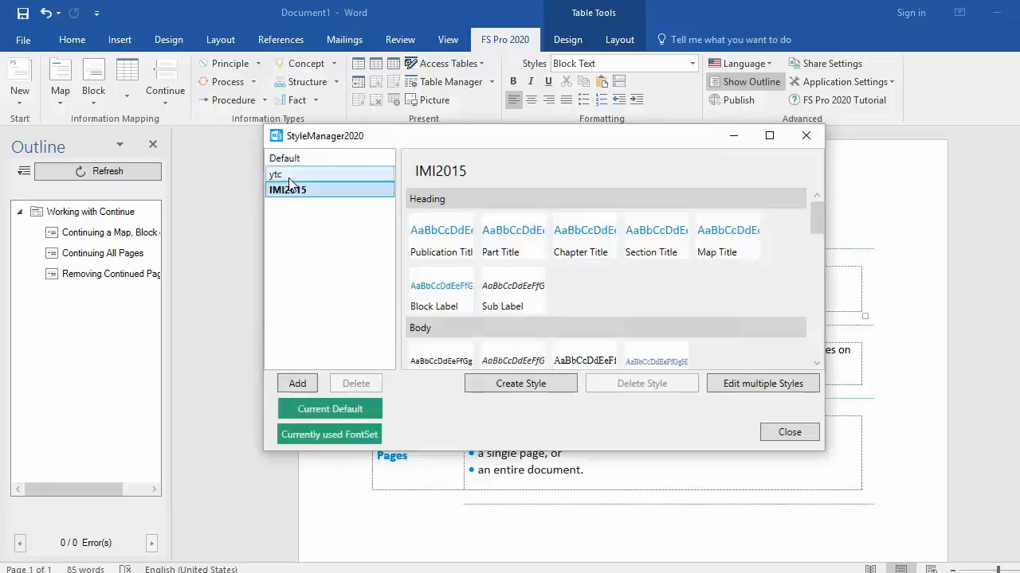
{"action": "left_click", "coordinate": [287, 190]}
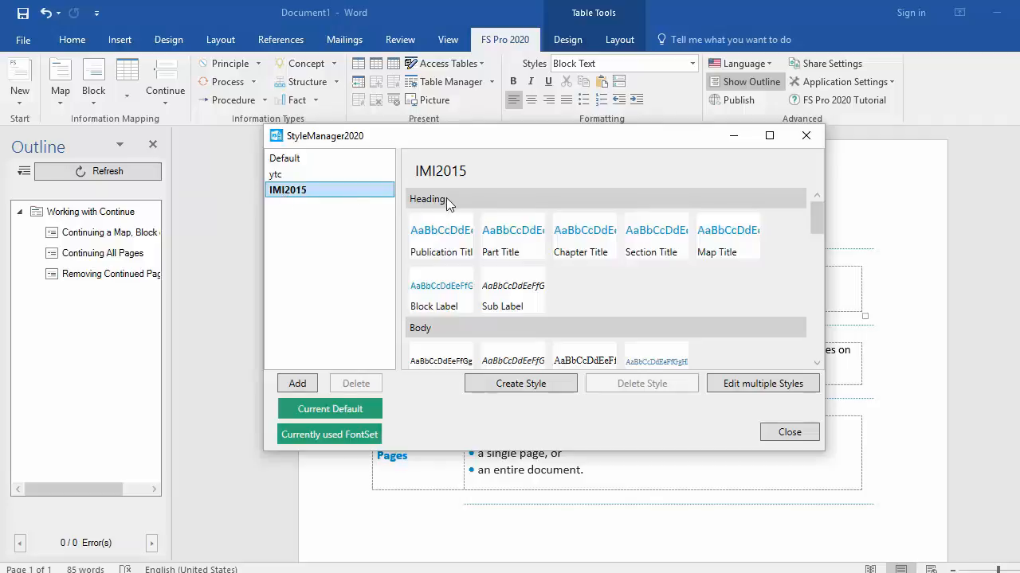
{"action": "scroll", "scroll_direction": "down", "scroll_amount": 3}
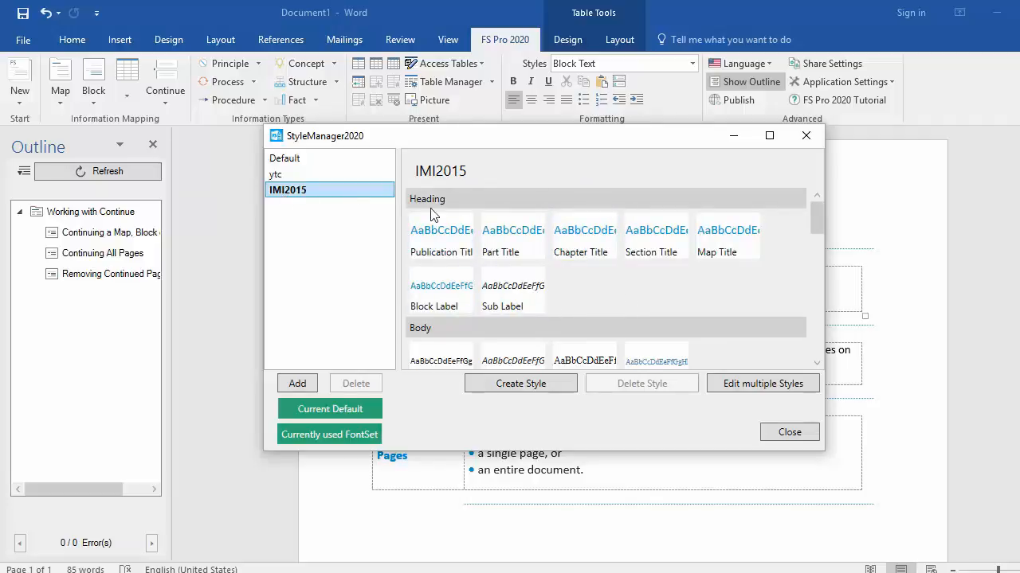
{"action": "scroll", "scroll_direction": "down", "scroll_amount": 3}
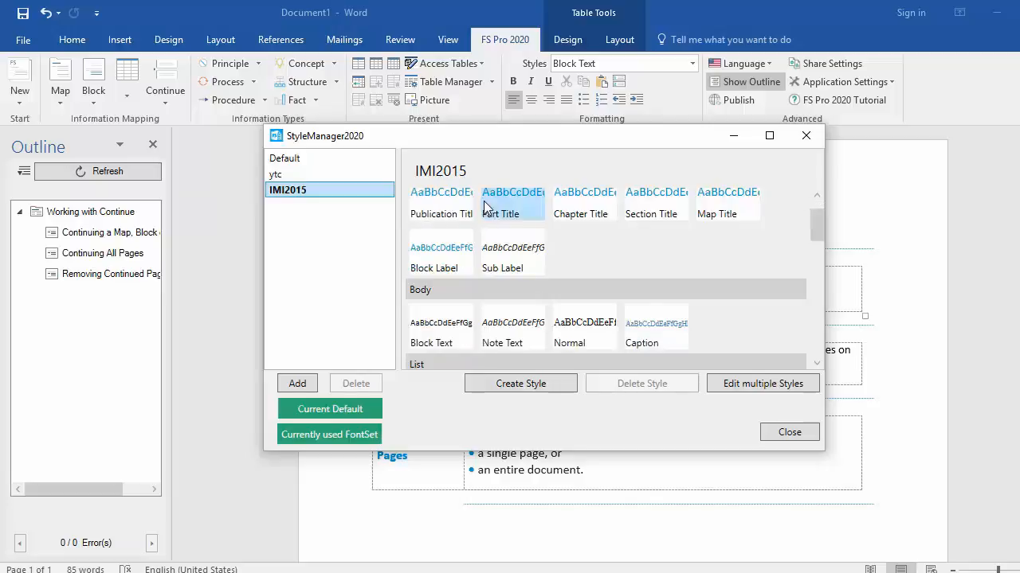
{"action": "scroll", "scroll_direction": "down", "scroll_amount": 3}
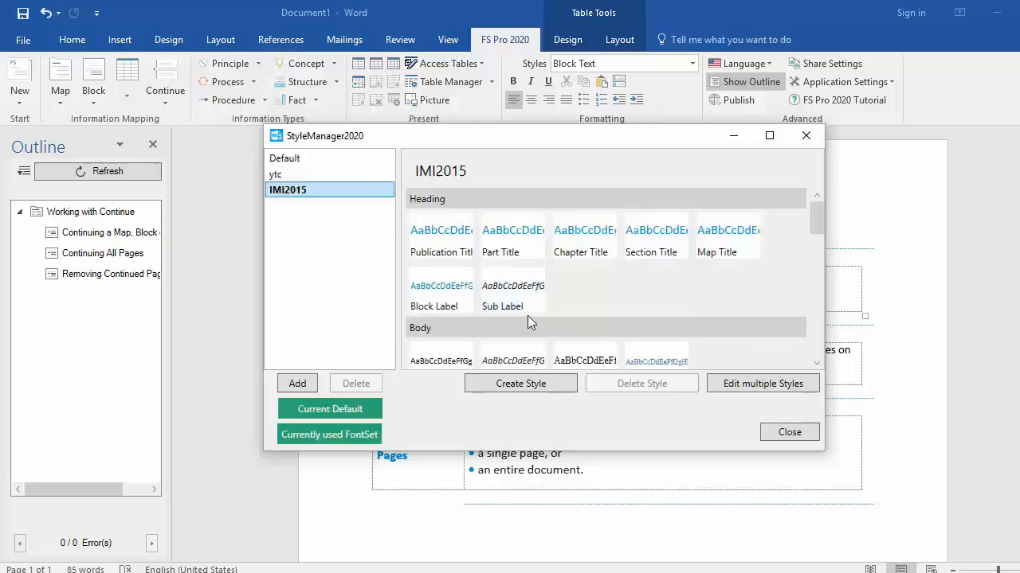
{"action": "mouse_move", "coordinate": [509, 208]}
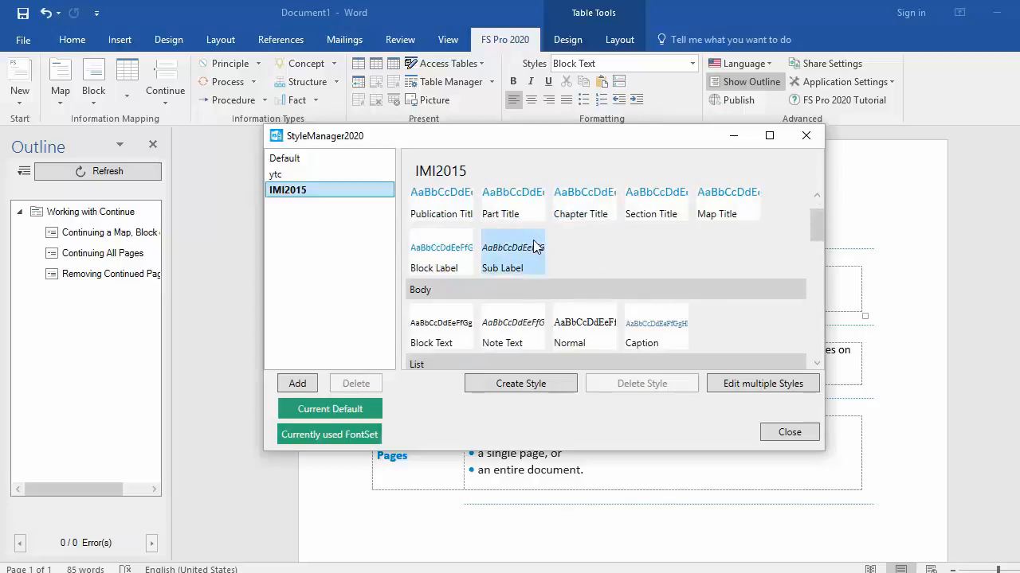
{"action": "scroll", "scroll_direction": "down", "scroll_amount": 3}
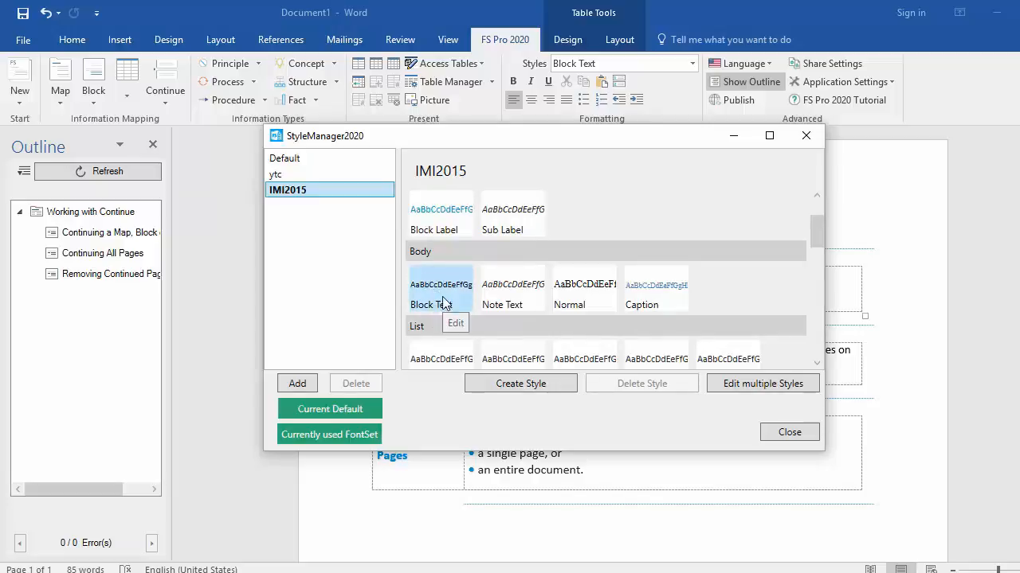
Edit Block Text to bold red, reviewing its Borders settings before returning to Font.
{"action": "left_click", "coordinate": [456, 322]}
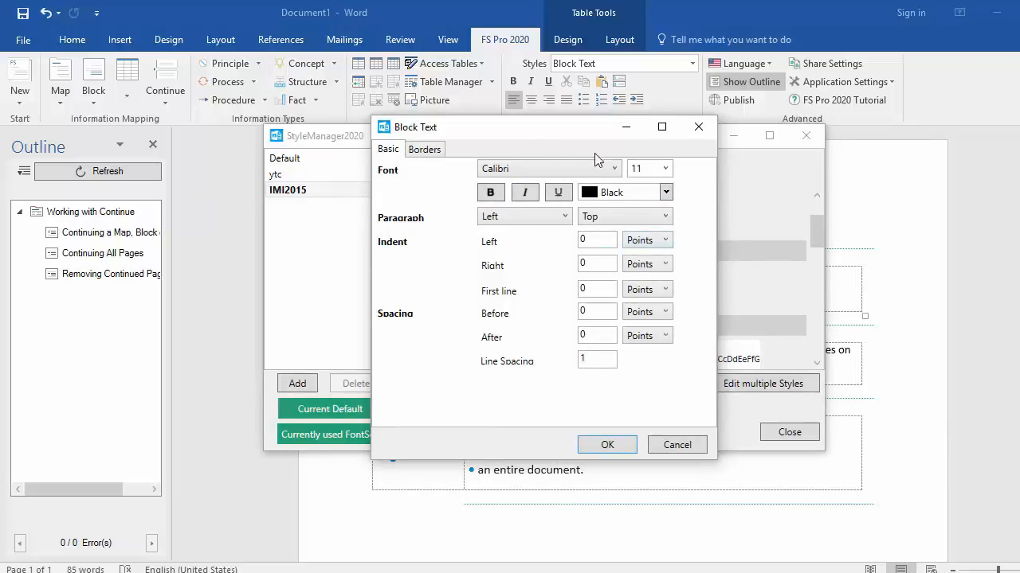
{"action": "mouse_move", "coordinate": [656, 280]}
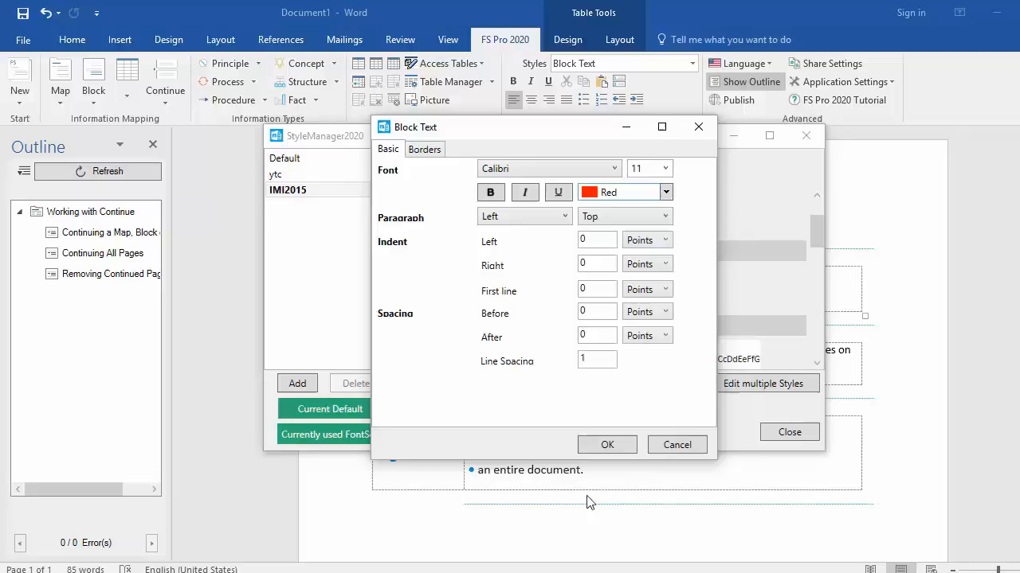
{"action": "left_click", "coordinate": [491, 191]}
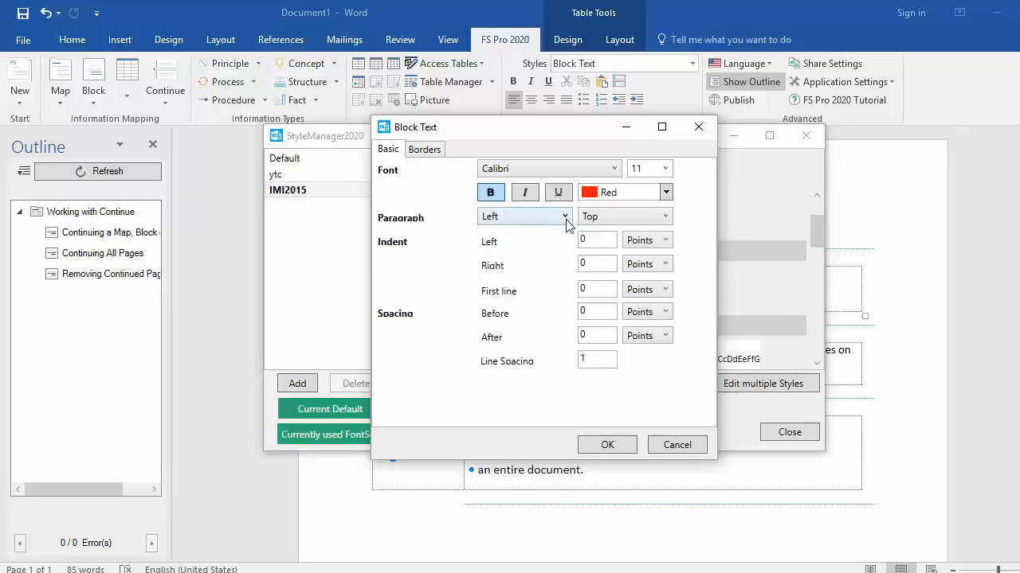
{"action": "left_click", "coordinate": [423, 150]}
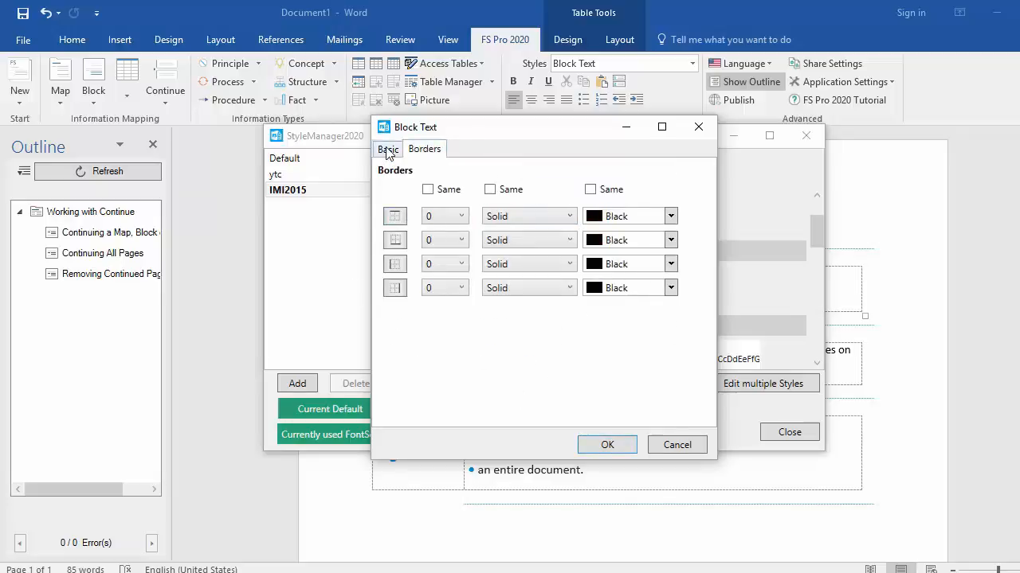
{"action": "left_click", "coordinate": [389, 150]}
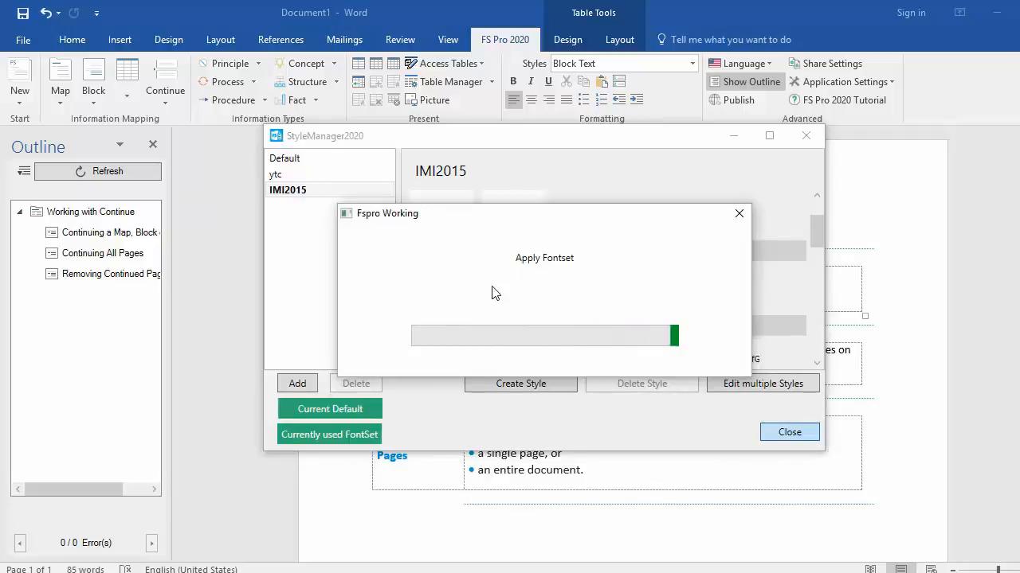
{"action": "mouse_move", "coordinate": [578, 302]}
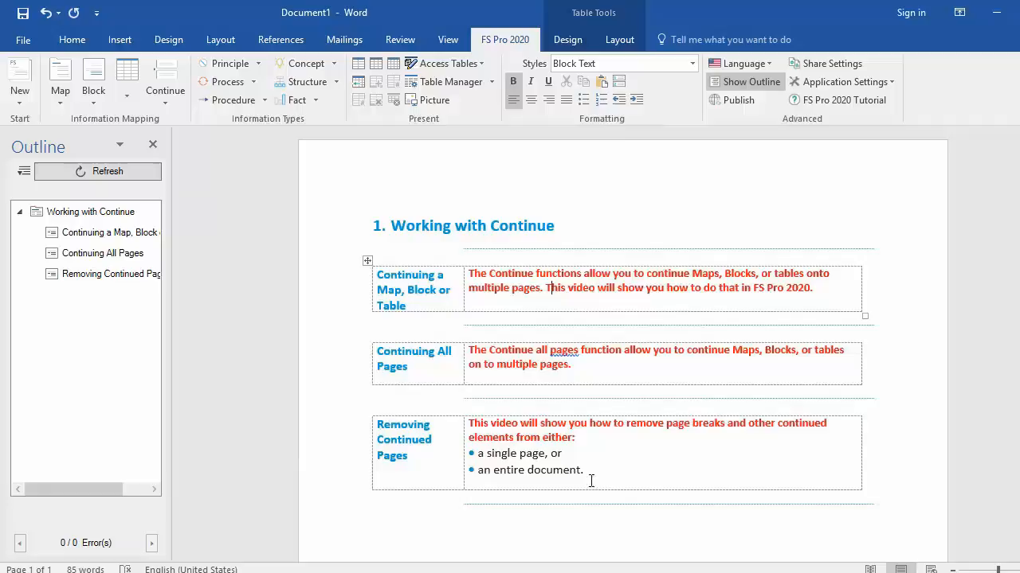
{"action": "mouse_move", "coordinate": [520, 384]}
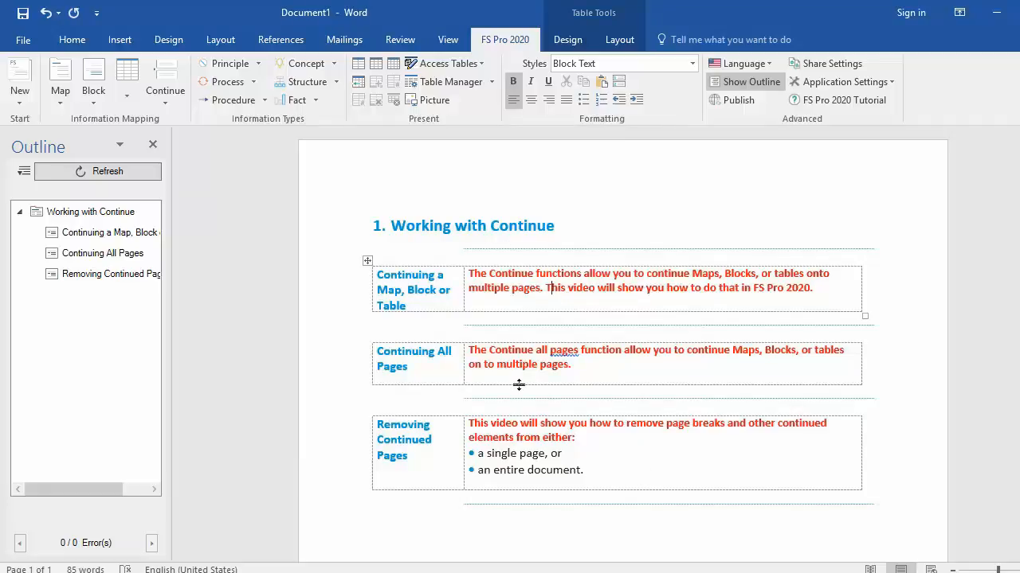
{"action": "double_click", "coordinate": [555, 469]}
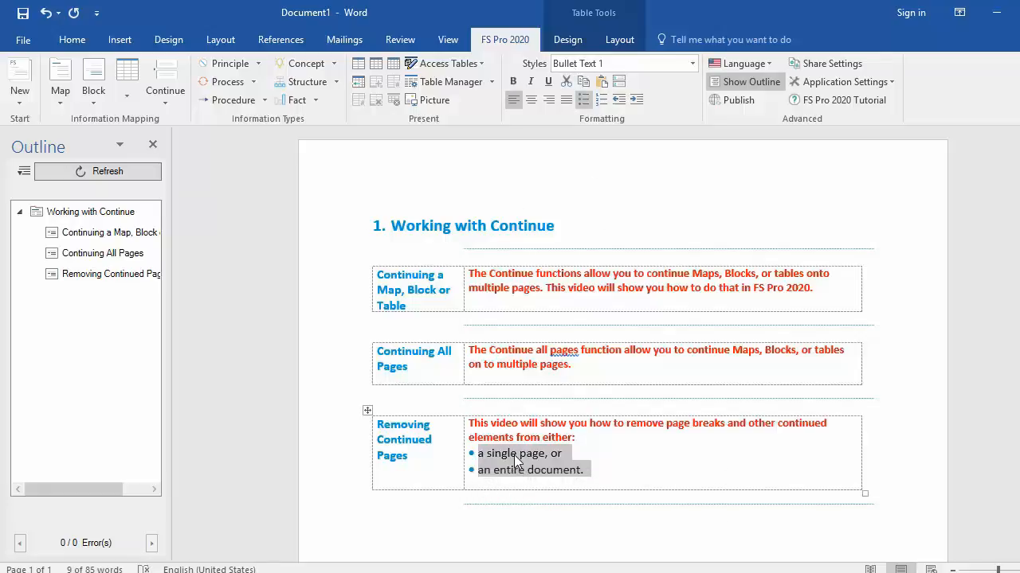
{"action": "mouse_move", "coordinate": [492, 457]}
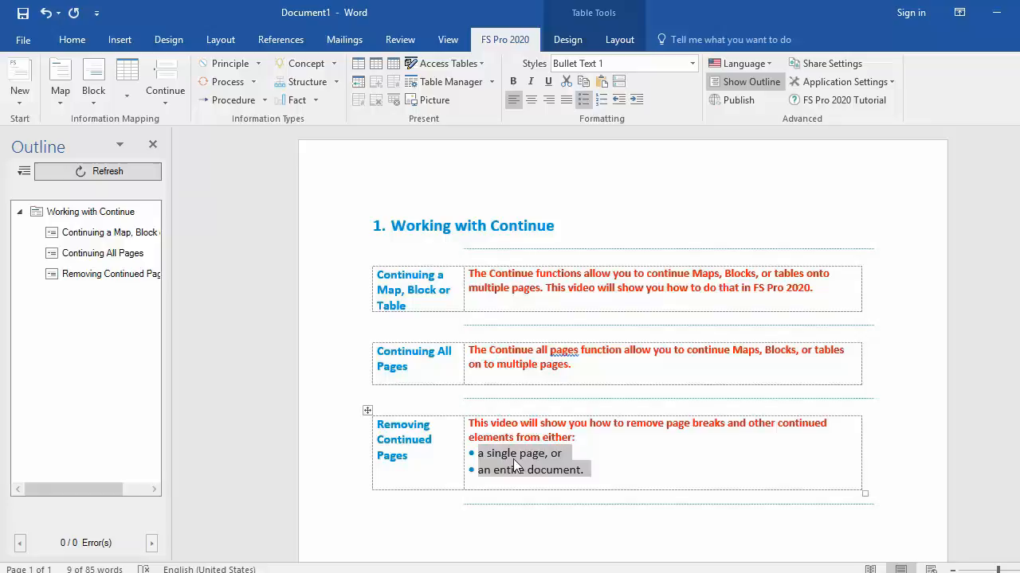
{"action": "mouse_move", "coordinate": [500, 457]}
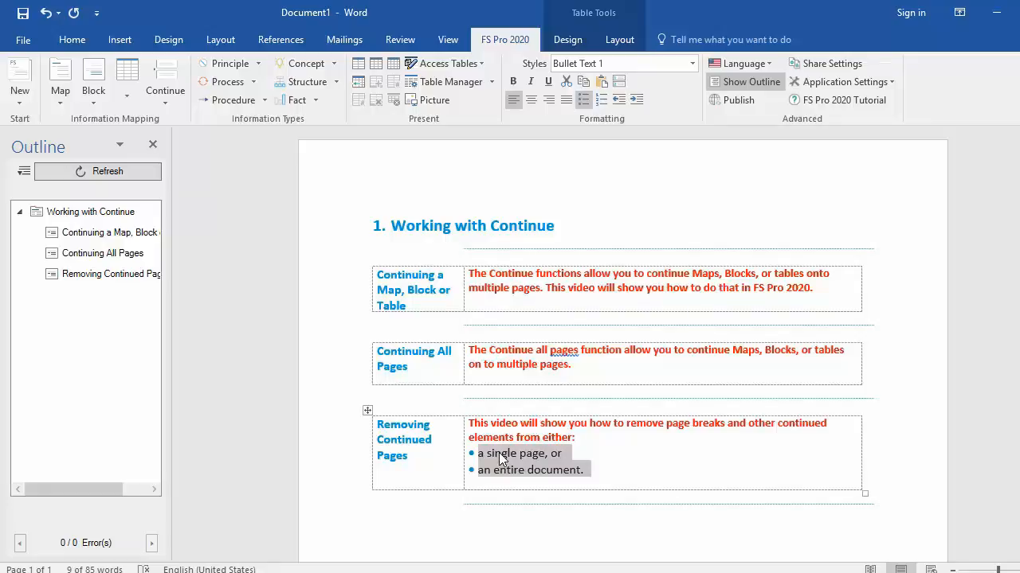